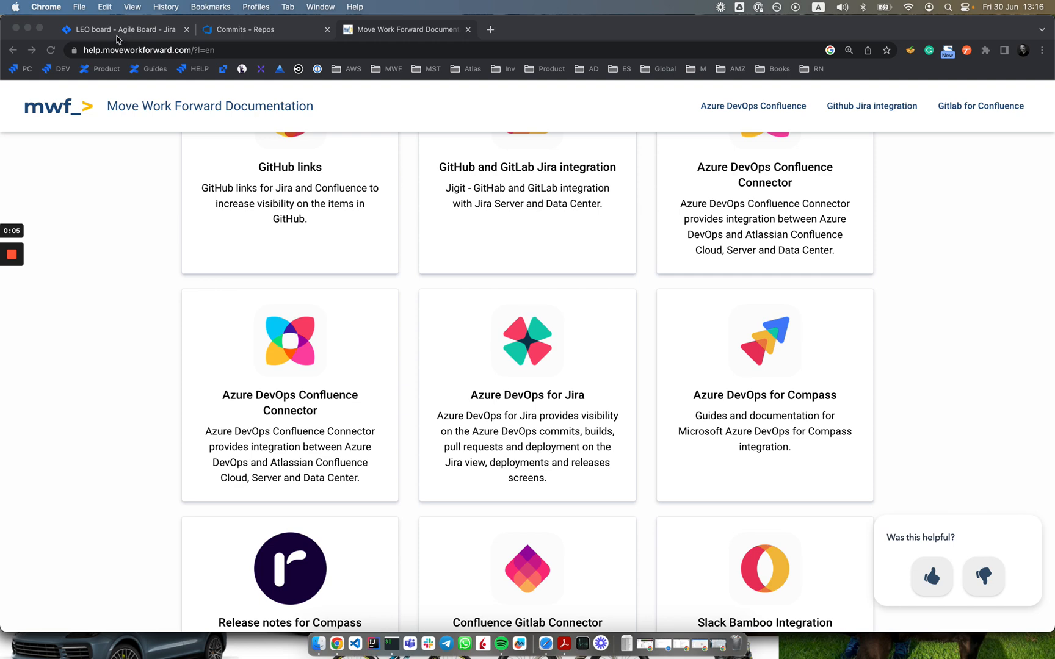
- Switch to the LEO board and open issue LEO-4 'Summary of an issue'
click(125, 28)
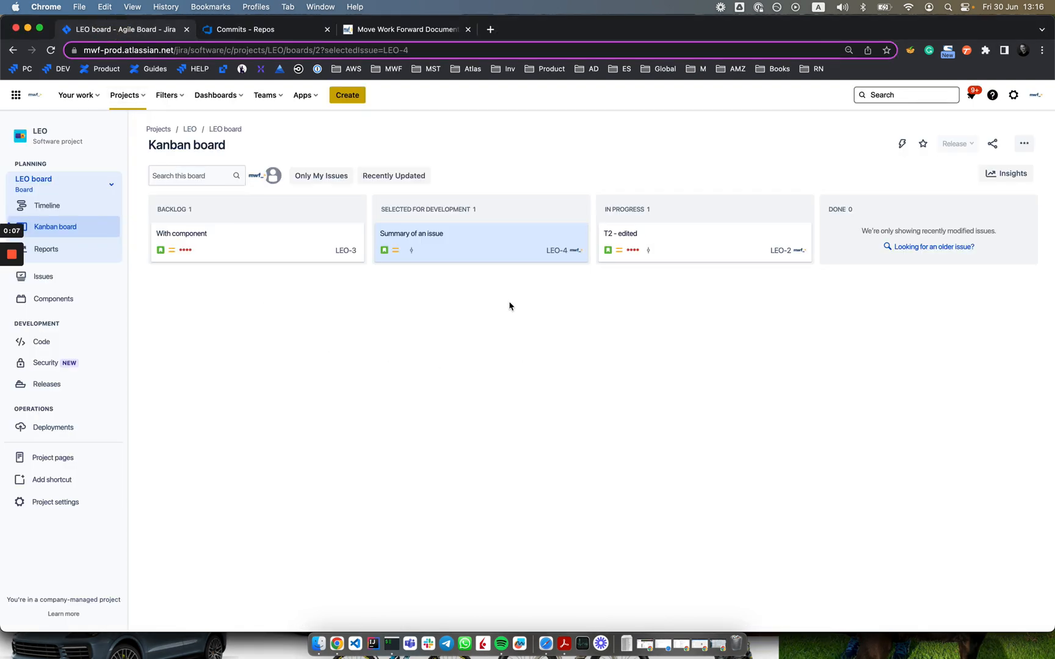
click(411, 233)
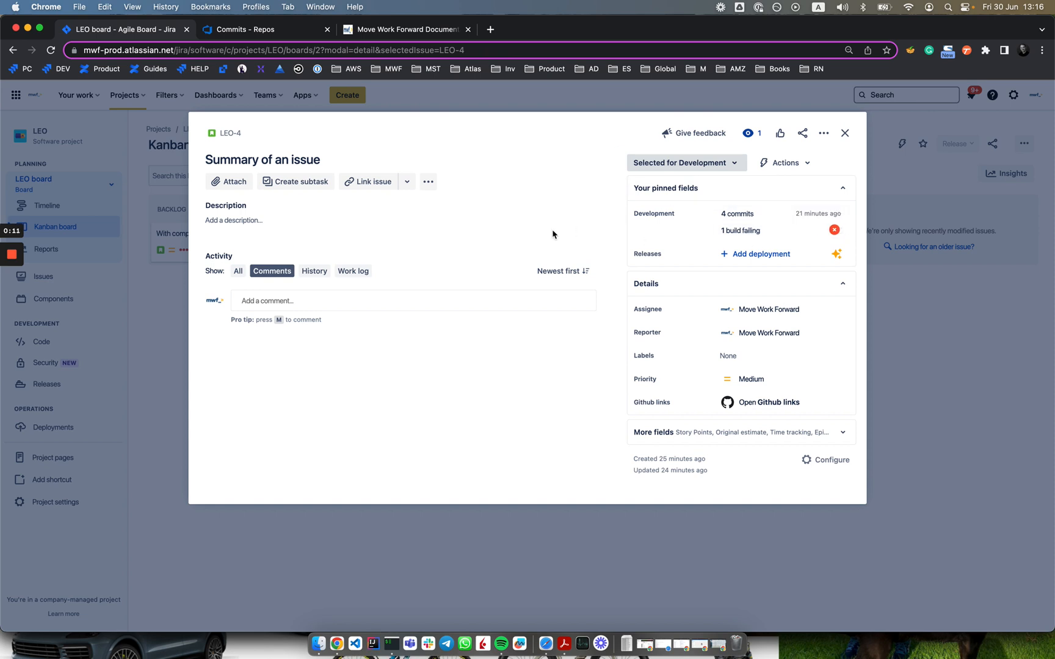
mouse_move(172, 147)
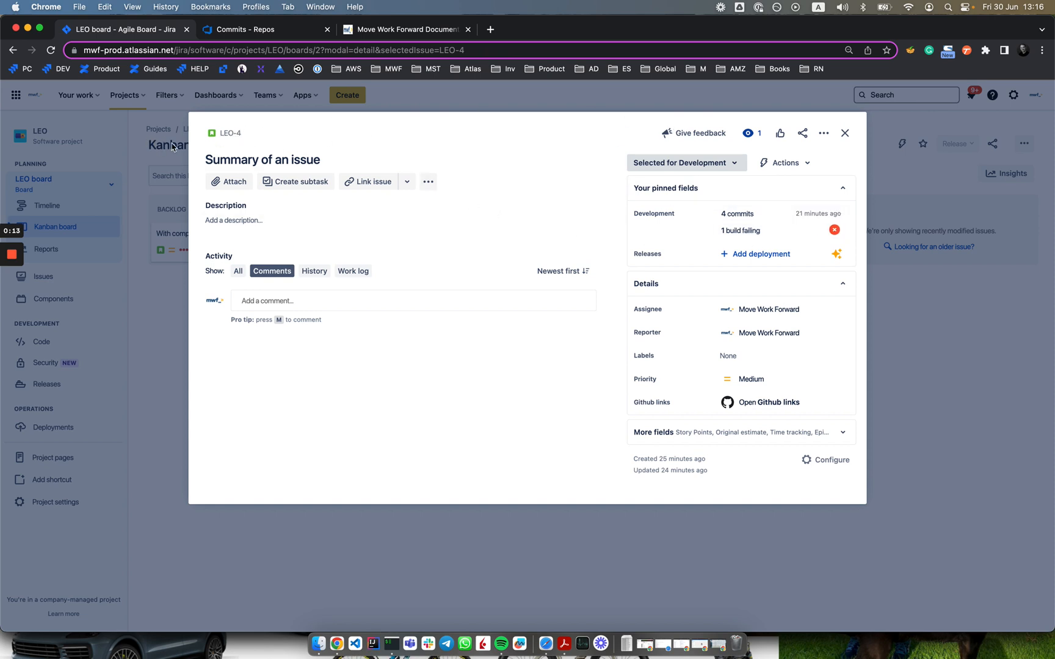
mouse_move(249, 133)
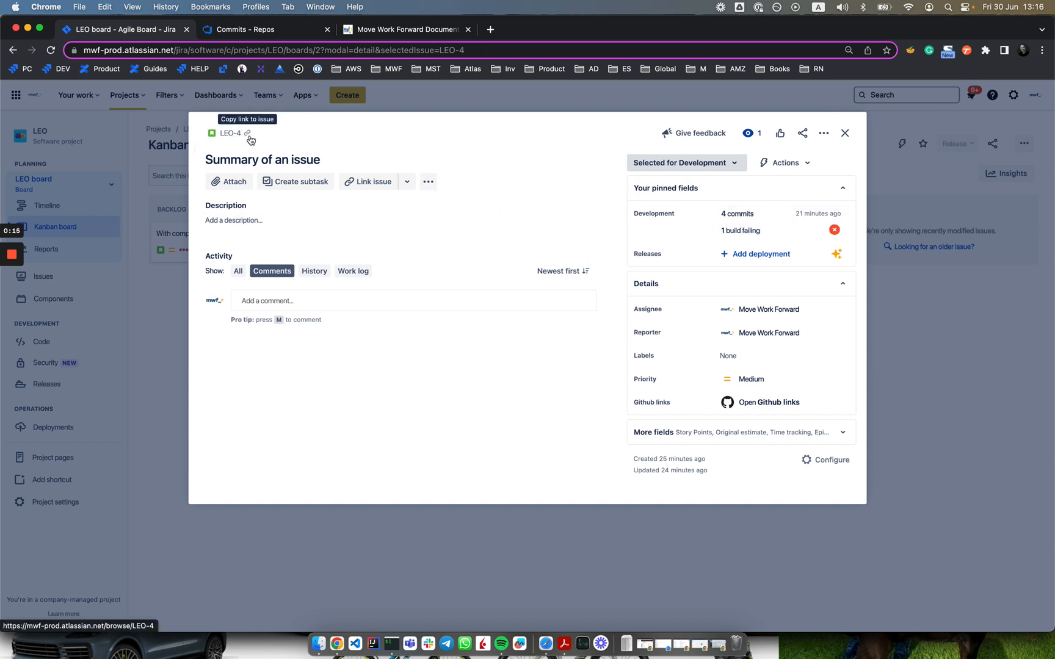
mouse_move(846, 133)
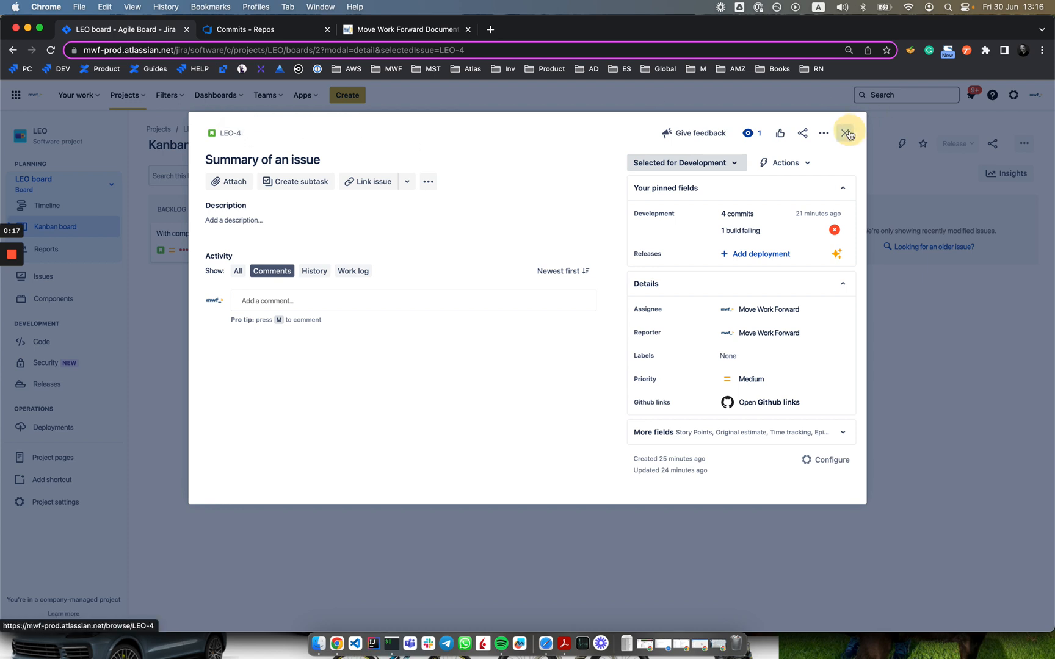
- Review LEO-4's four Azure DevOps commits and failed build #247, then close the dialog
click(848, 132)
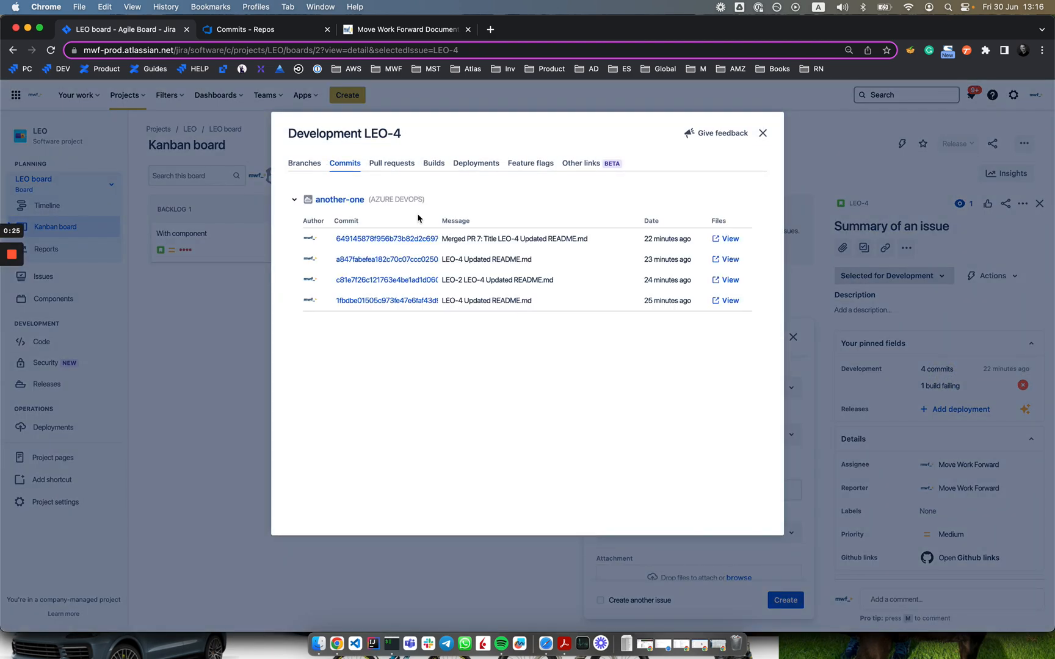
mouse_move(638, 195)
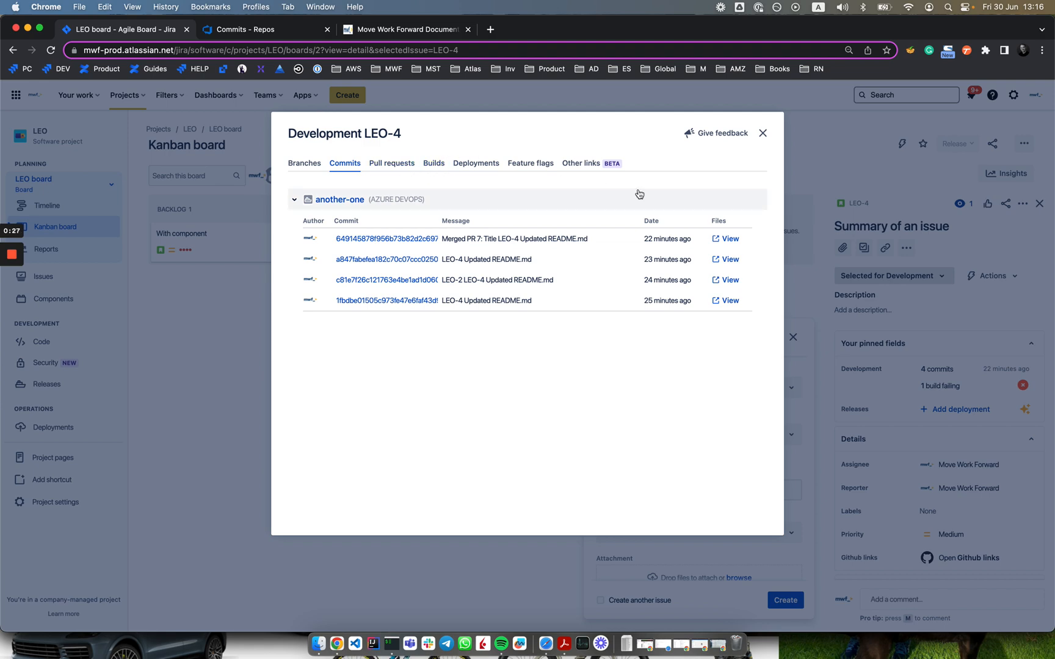
click(434, 163)
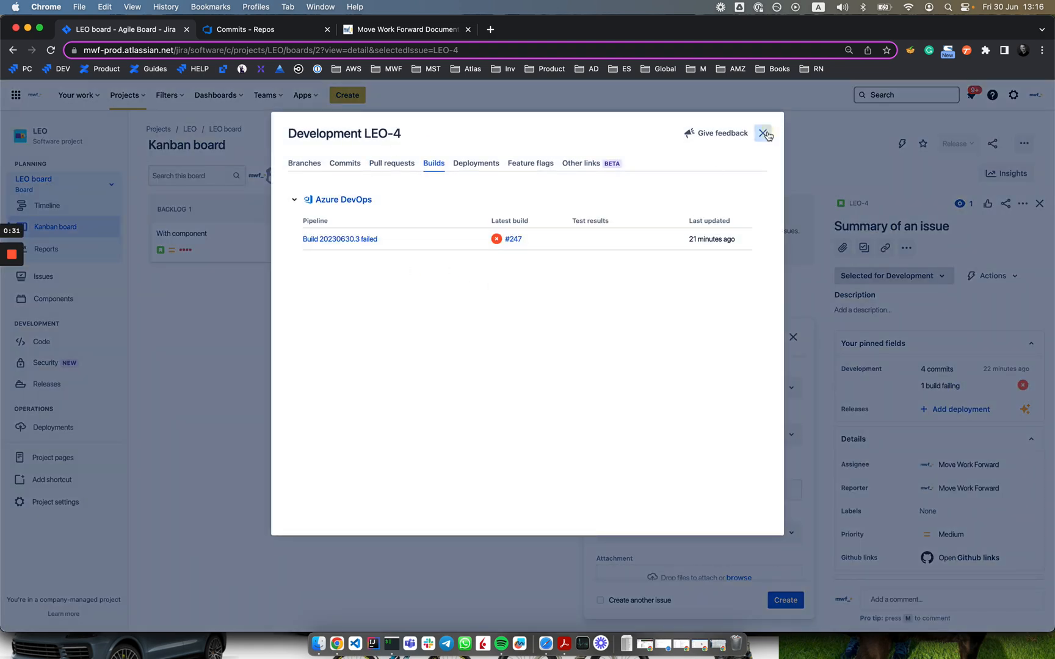
click(766, 133)
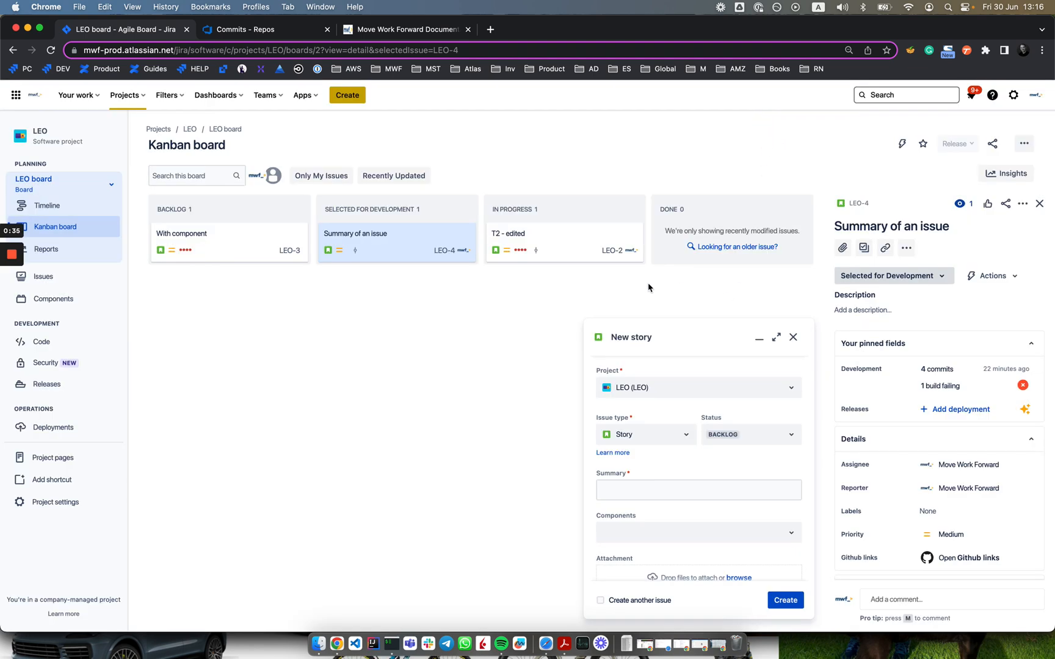
- Create story 'Move Work Forward with Azure DevOps for Jira' with status In Progress
click(750, 434)
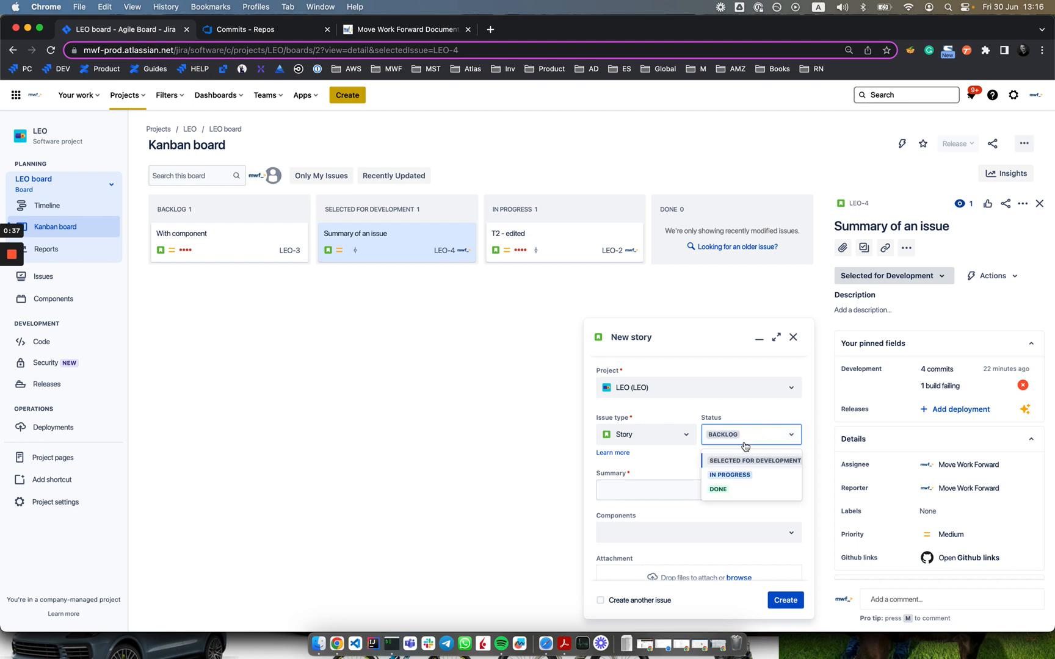
click(728, 474)
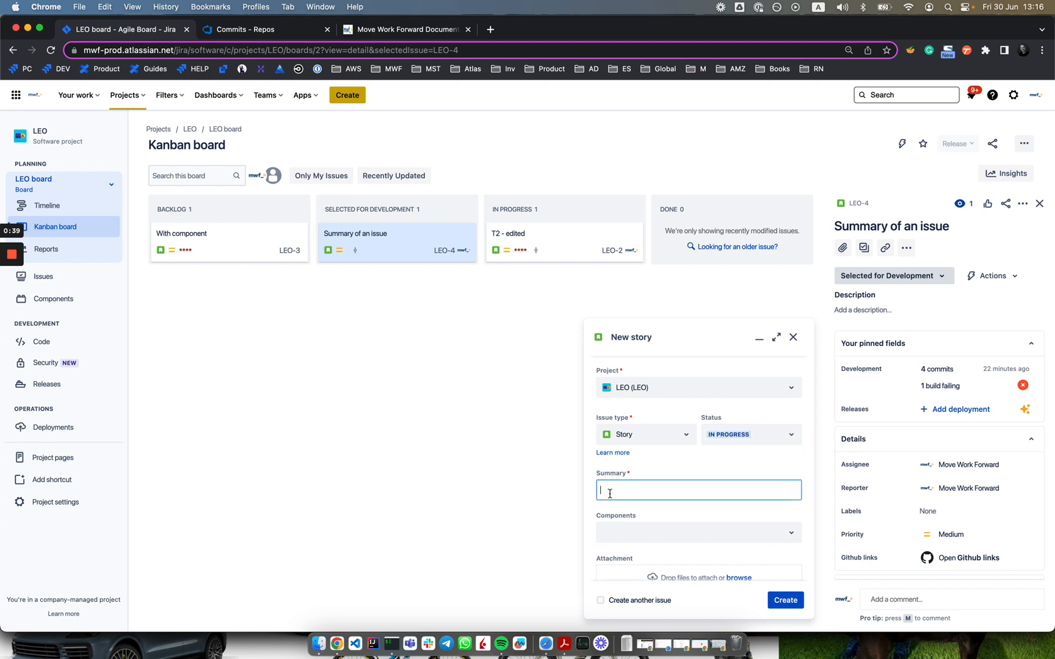
text(Move Work Forward with Azure DevOps for Jira)
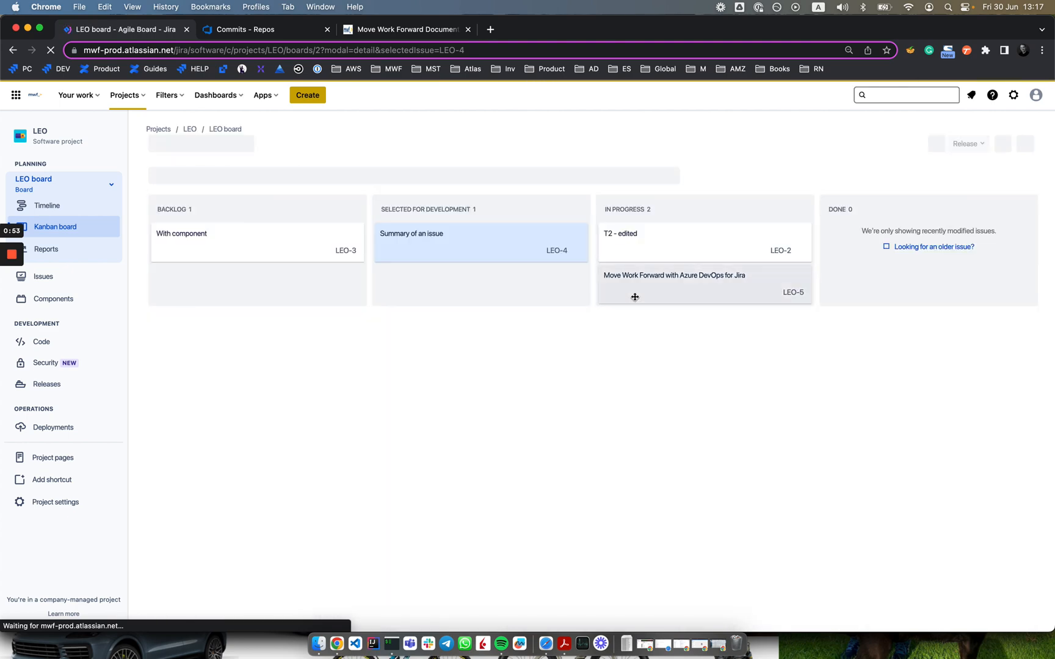
click(411, 233)
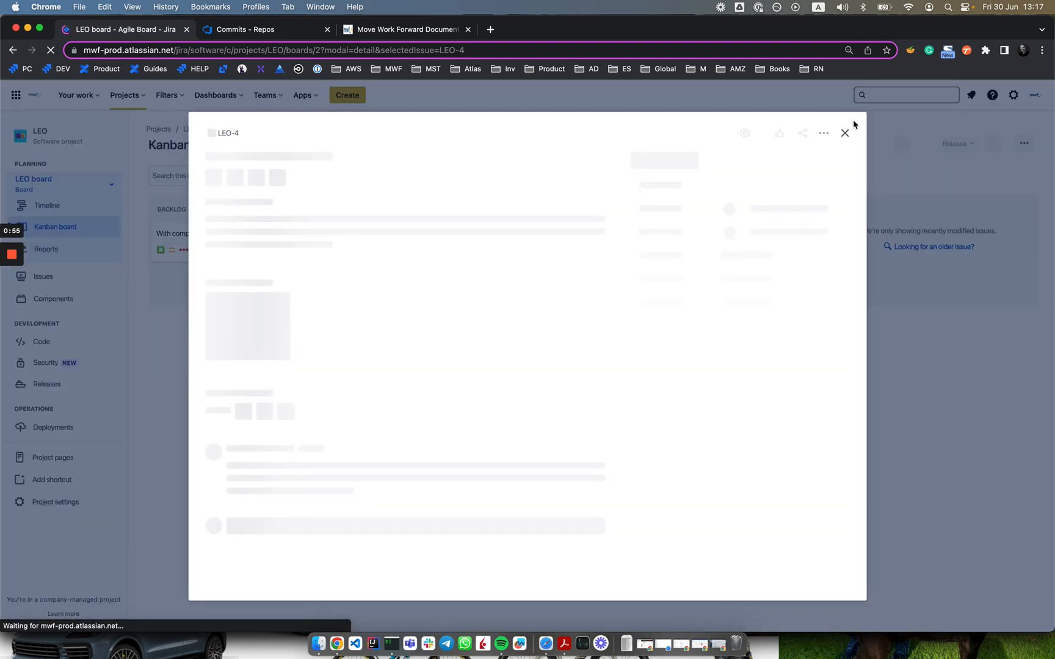
- Open README.md from the another-one repository's Files in Azure DevOps
click(263, 29)
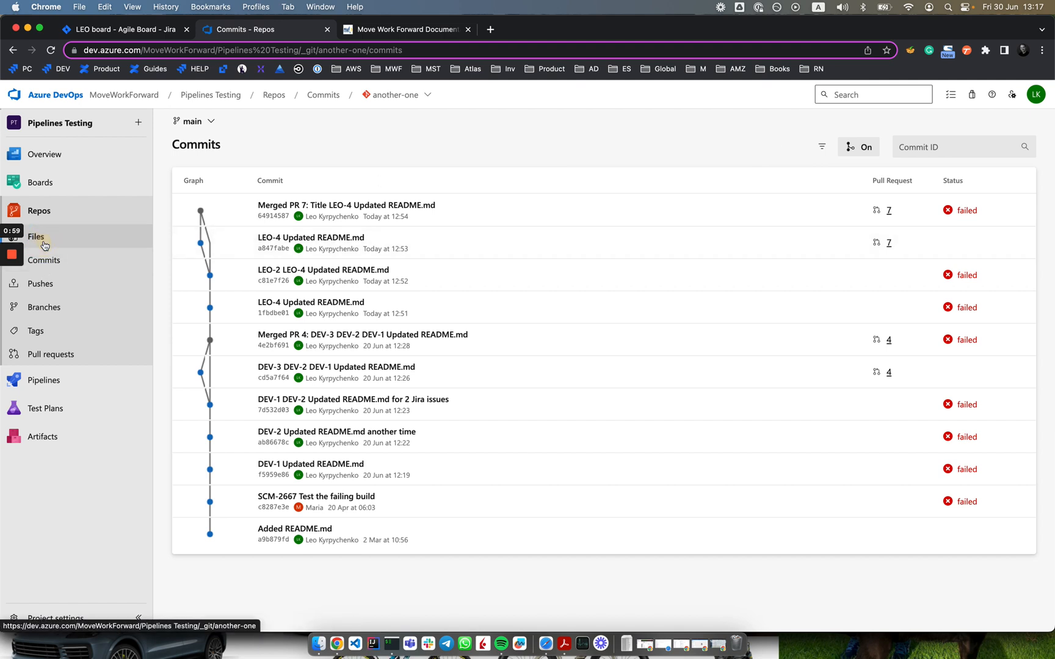
click(36, 236)
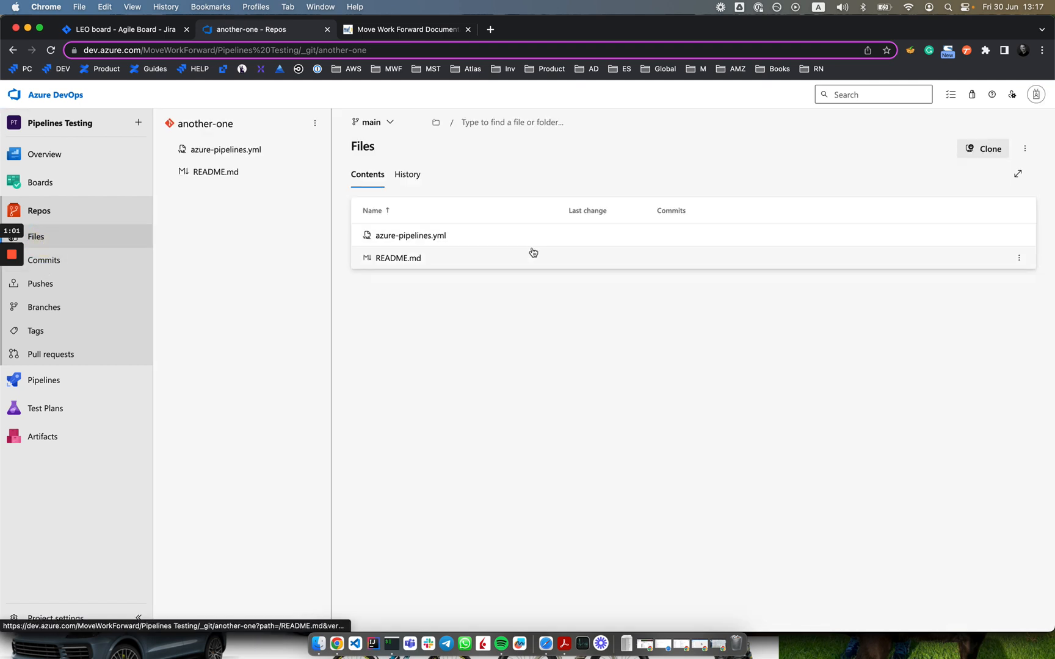
click(398, 258)
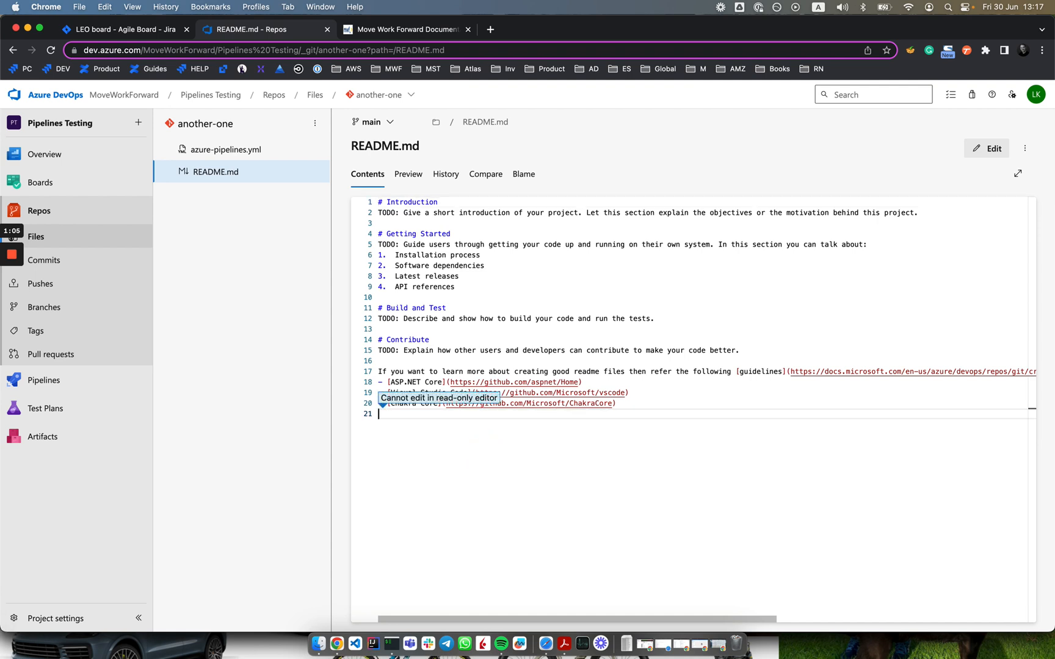
- Add the line 'Another change' to README.md and commit it as 'LEO-5 Updated README.md'
click(990, 148)
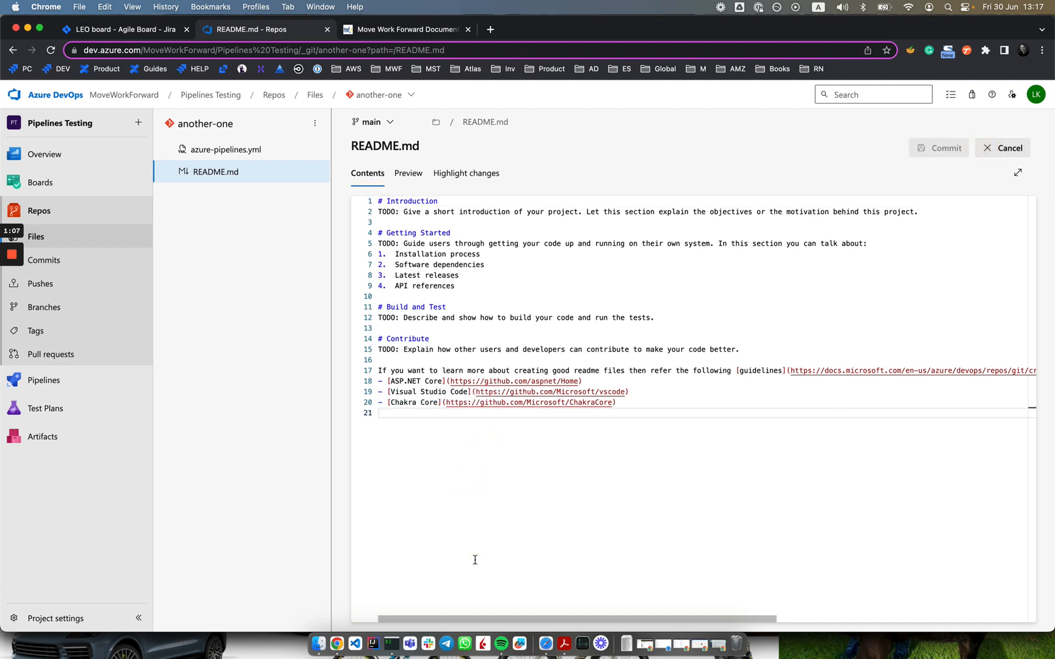
text(Another change)
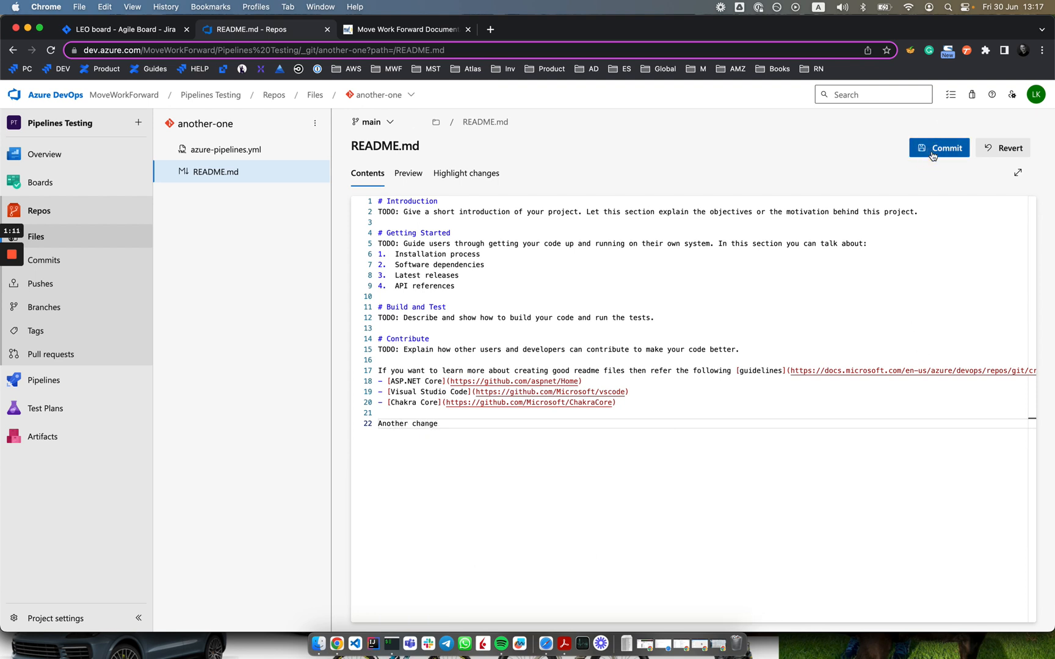
click(938, 148)
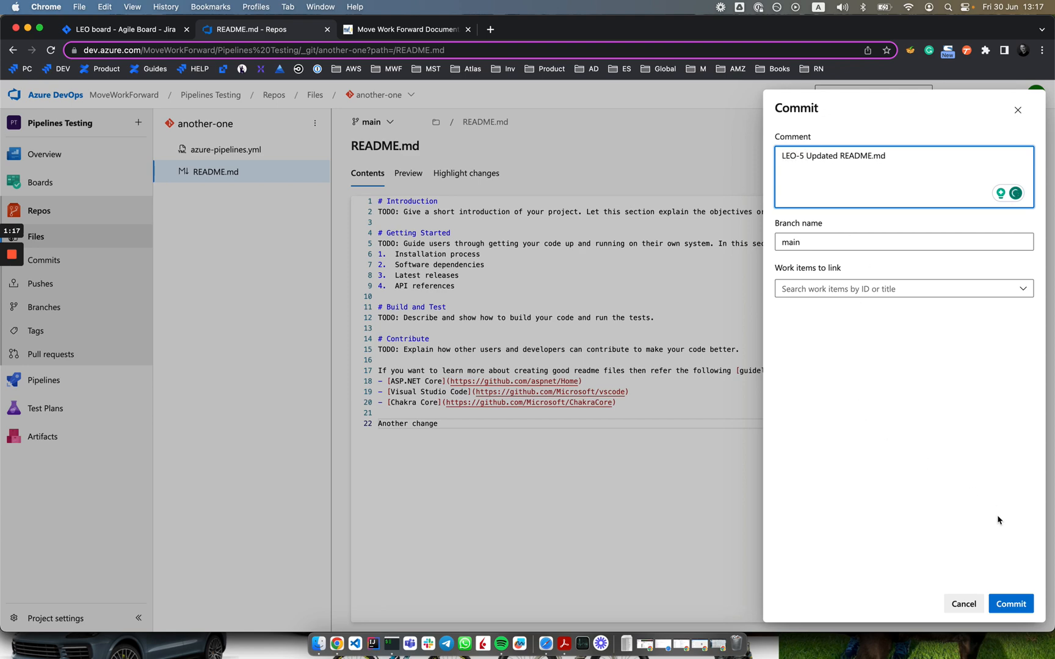
click(1010, 604)
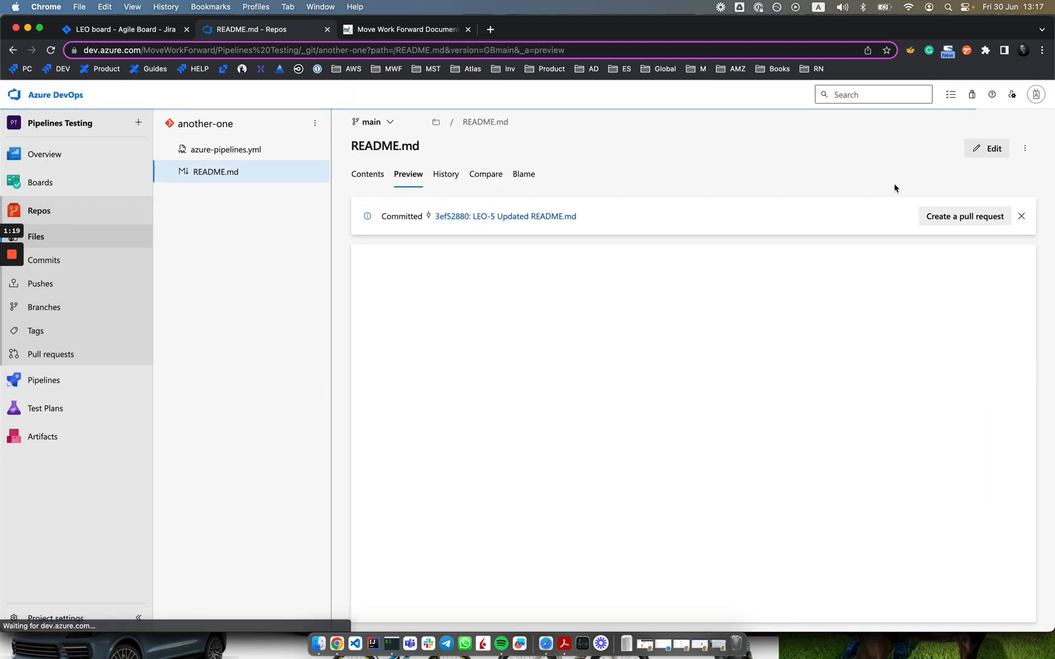
click(124, 29)
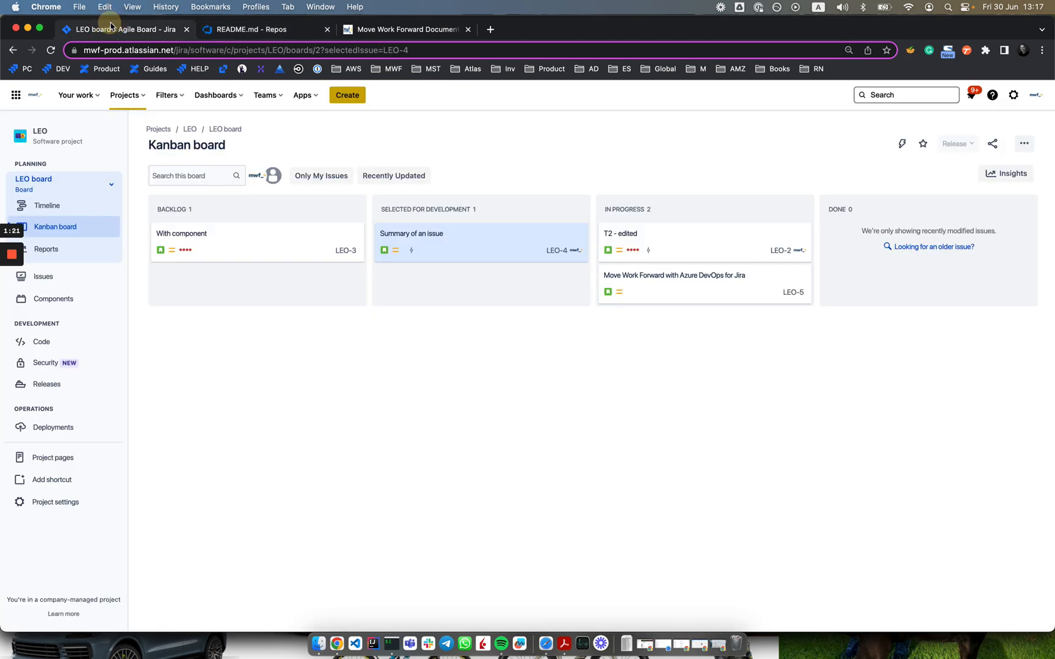
- Return to the README.md preview showing commit 3ef52880 in Azure DevOps
click(674, 275)
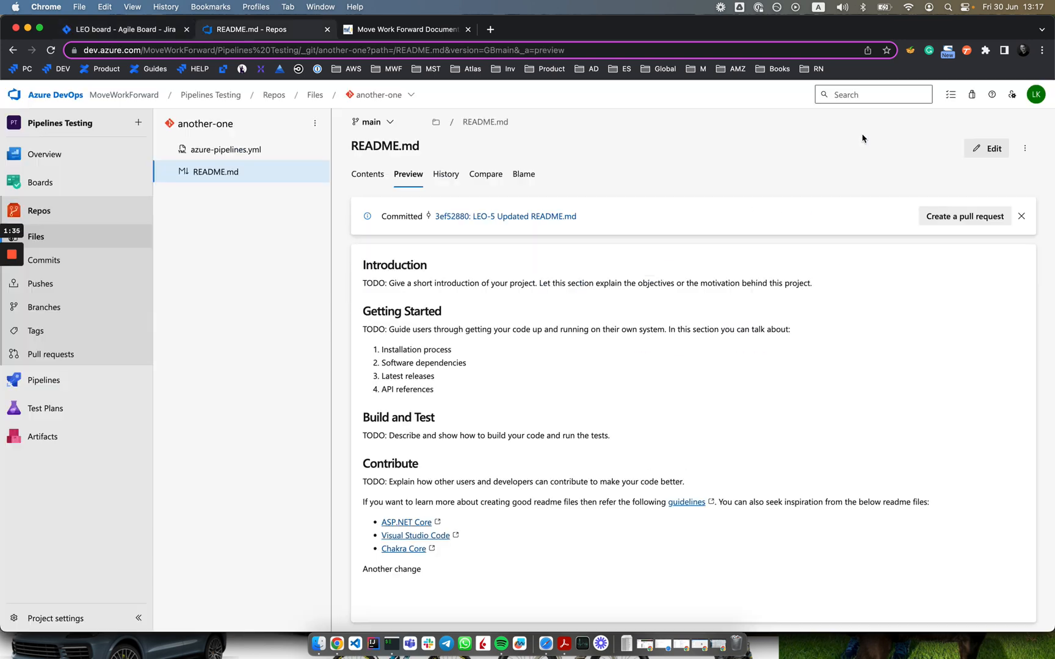
- Open LEO-5's Development details listing commit 3ef52880 'LEO-5 Updated README.md'
click(124, 29)
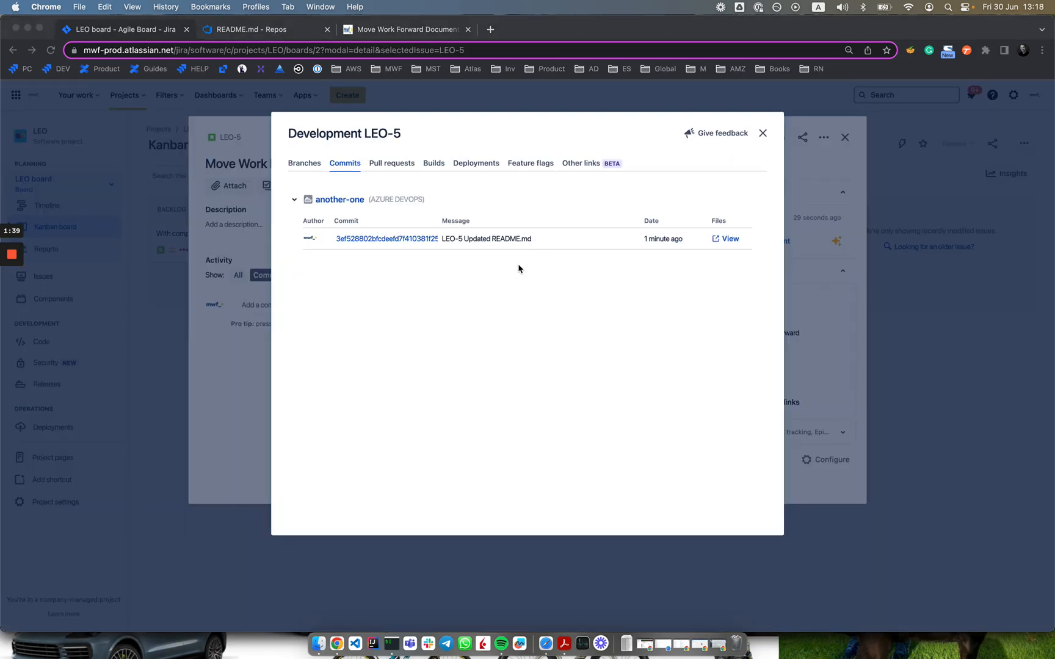
click(763, 132)
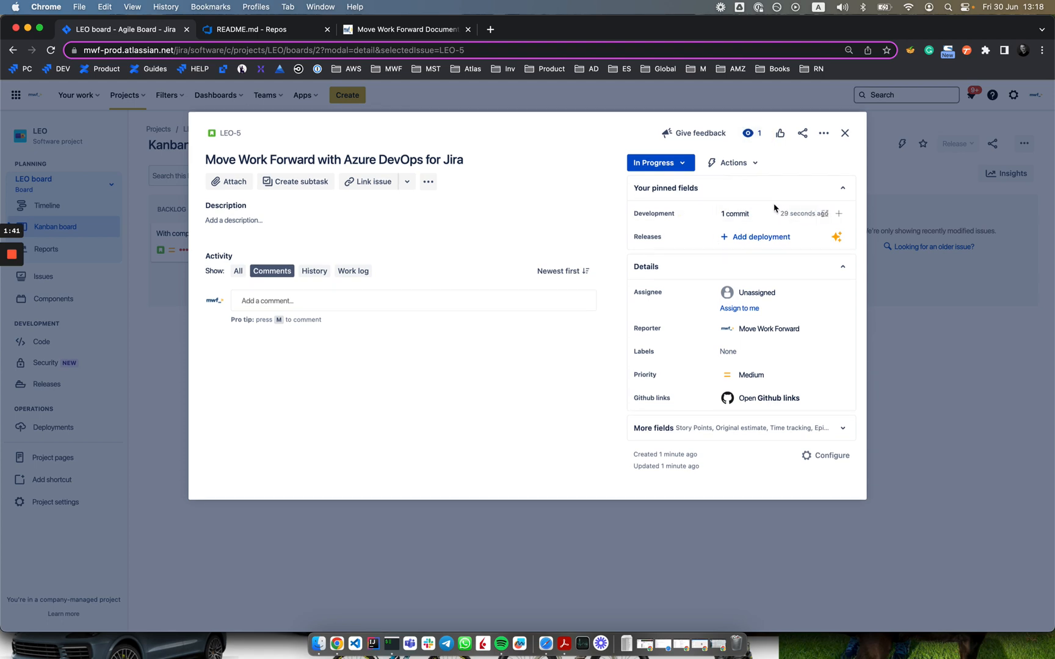
click(734, 213)
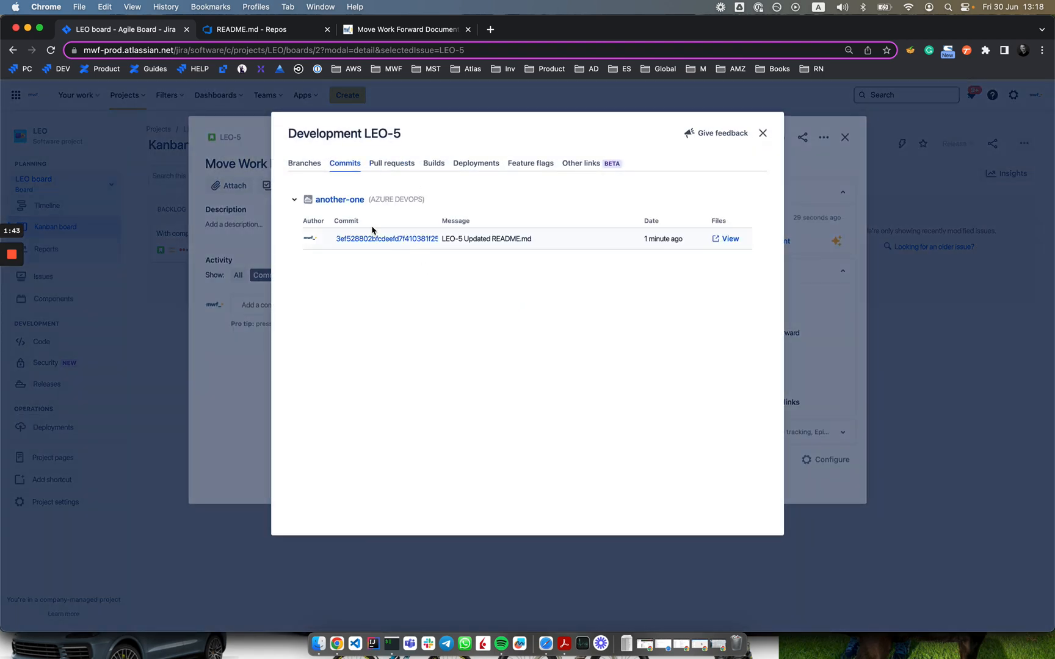
mouse_move(798, 105)
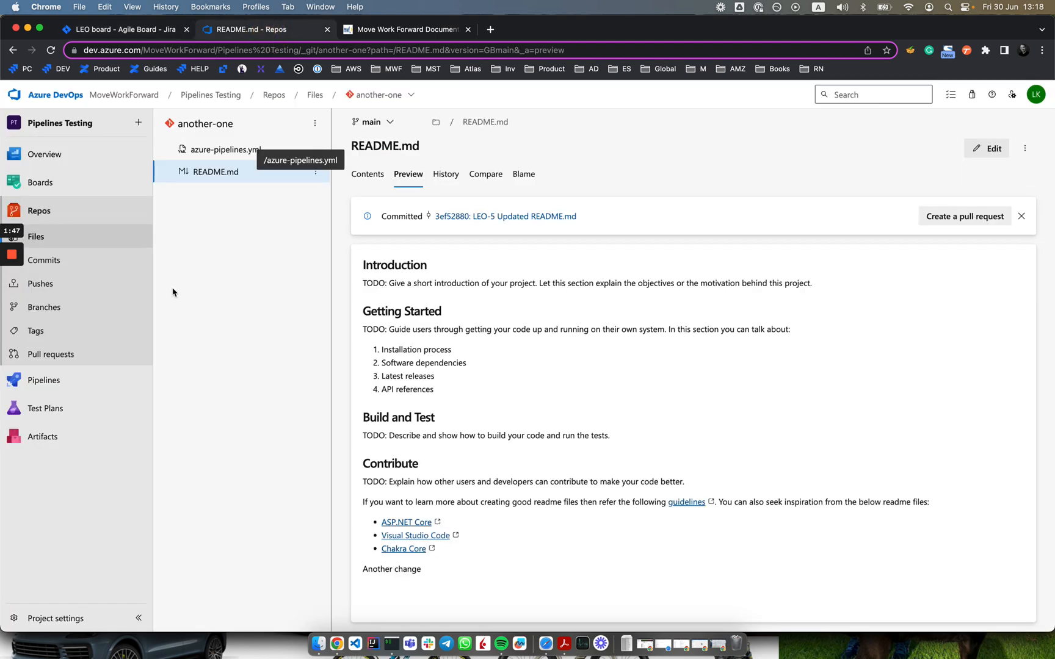
mouse_move(49, 307)
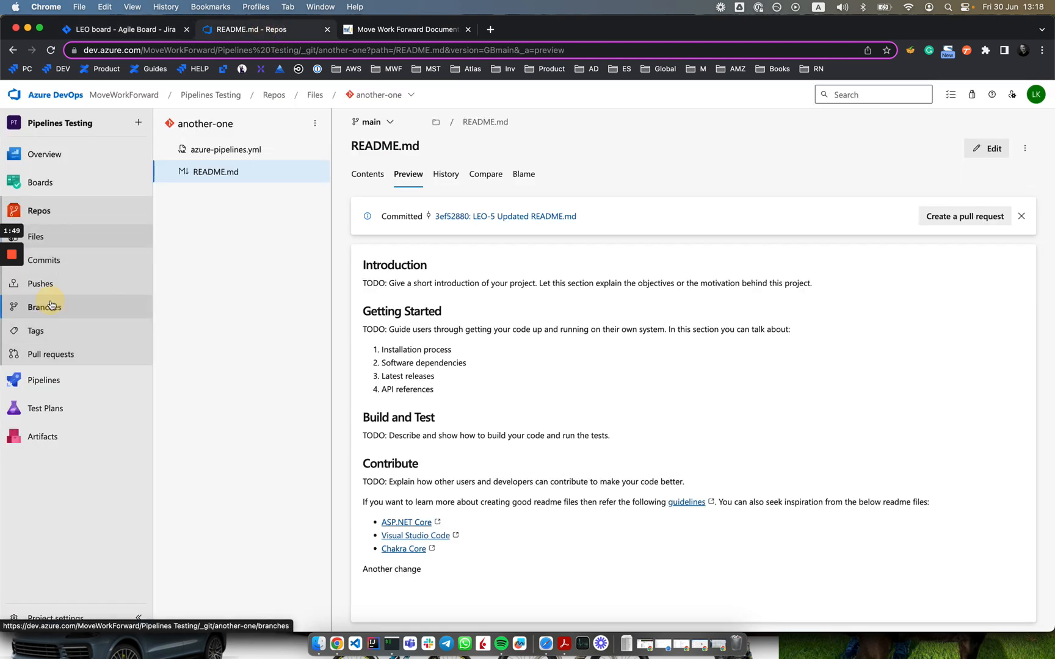
- Create branch 'LEO-5-cleanup-readme' based on main and browse its files
click(44, 307)
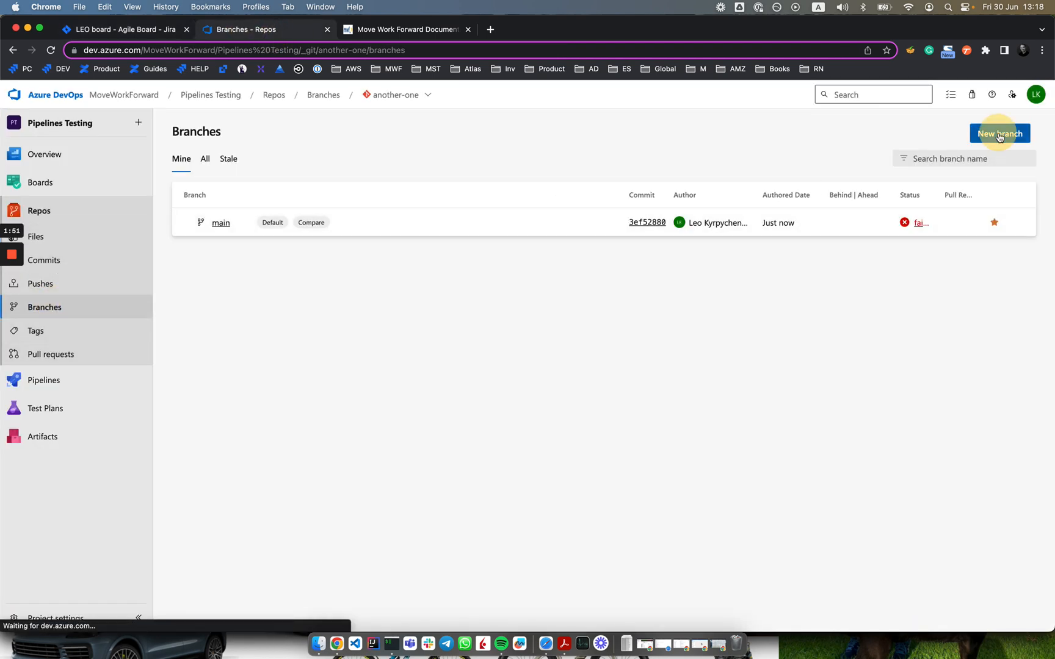
click(999, 133)
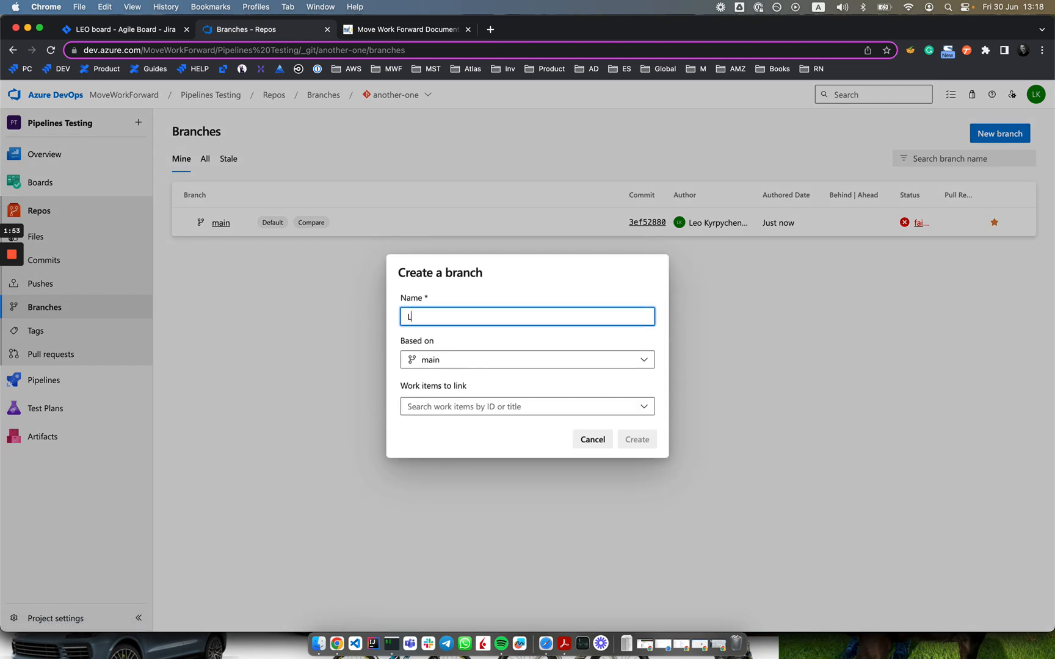
text(EO-5-)
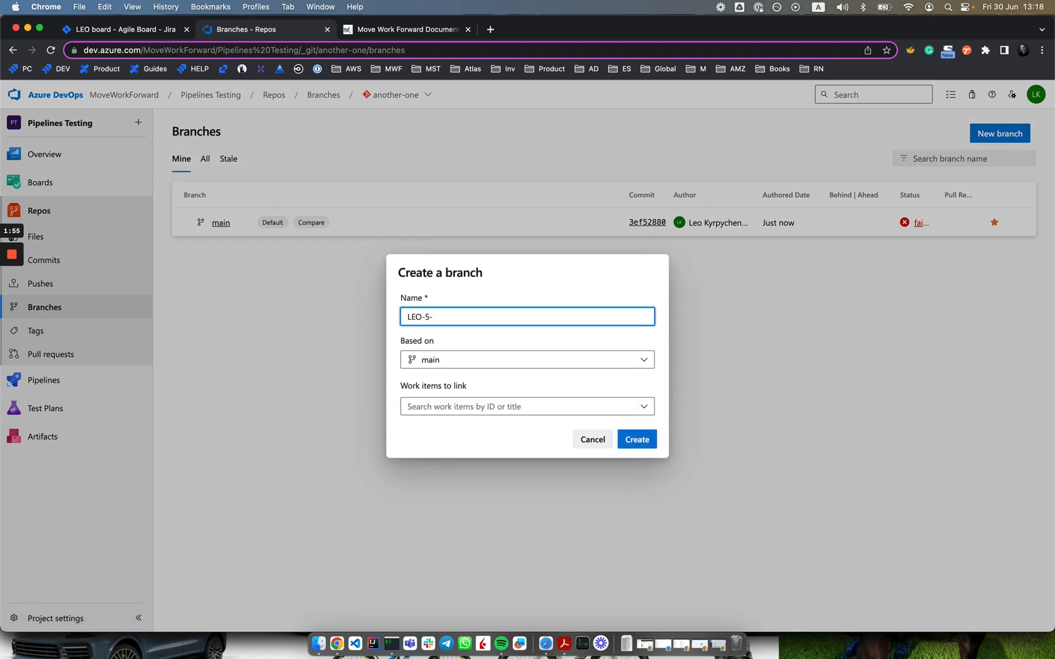
text(cleanup-)
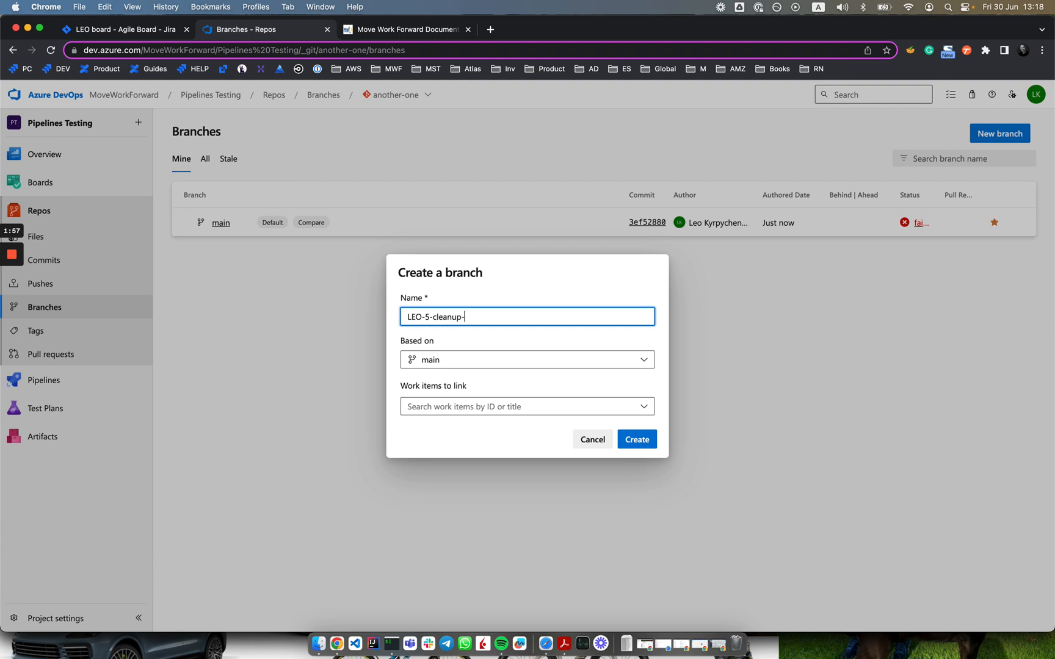
text(readme)
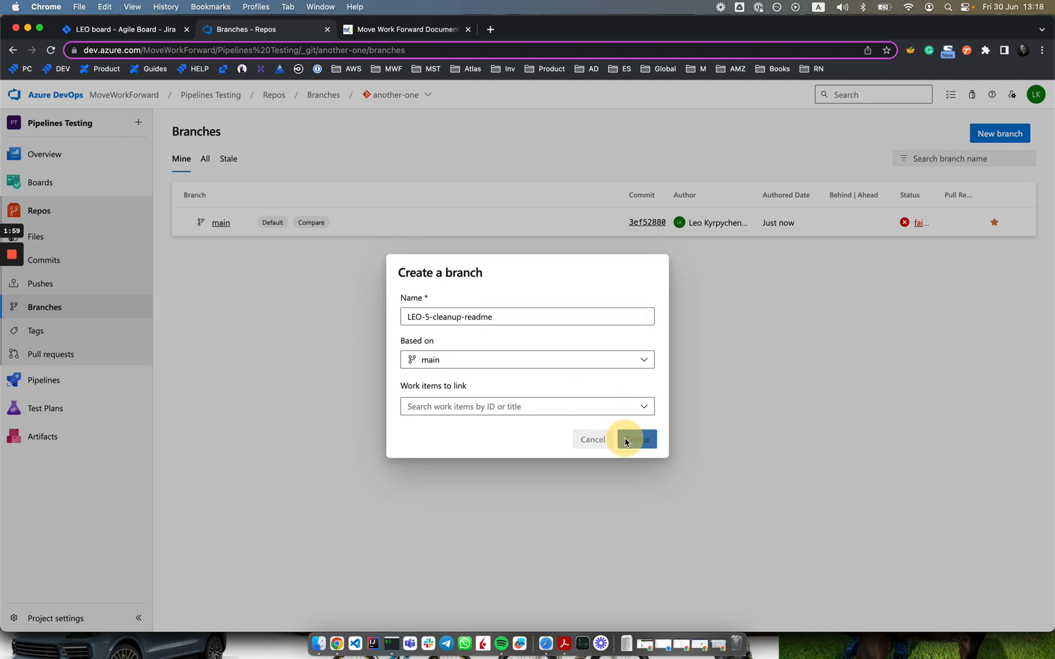
click(631, 440)
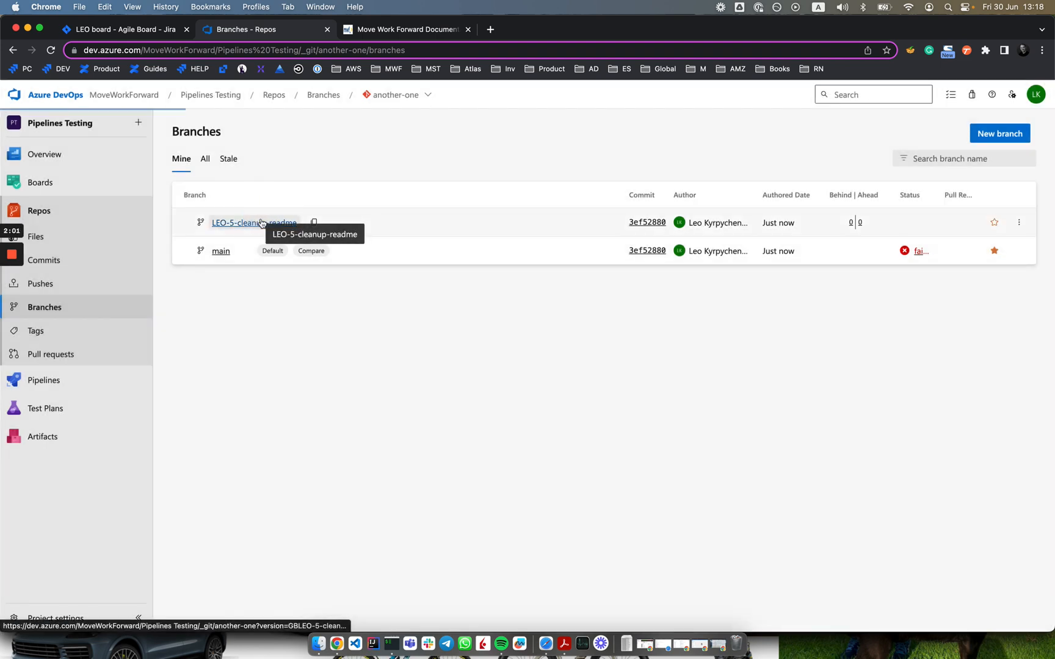
click(254, 223)
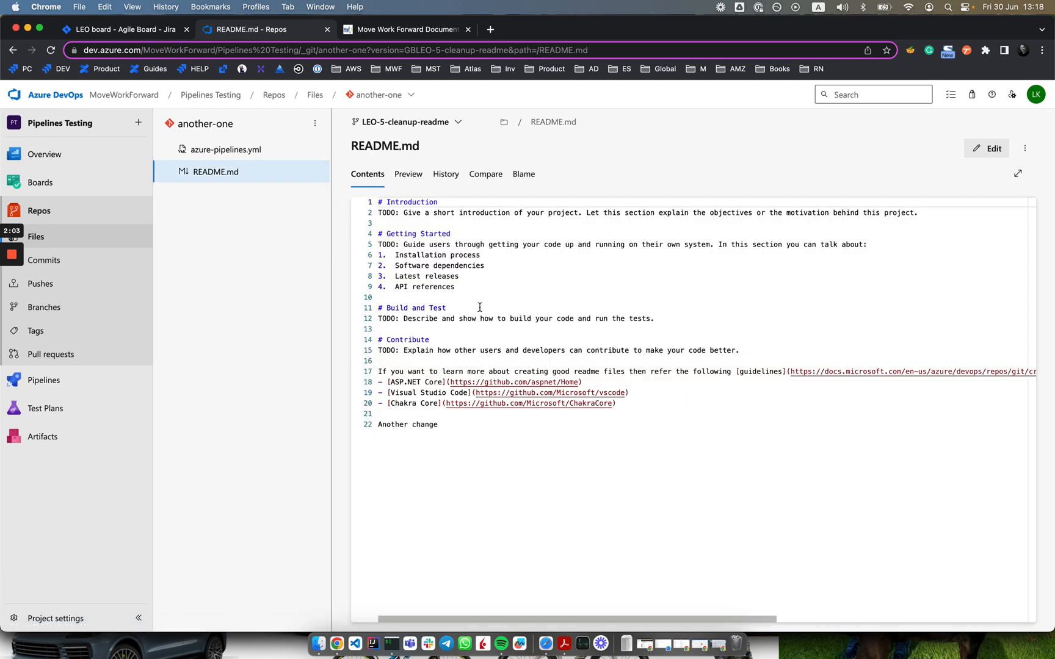
- Delete the 'Another change' line and commit as 'LEO-5 Updated README.md LEO-4'
click(987, 148)
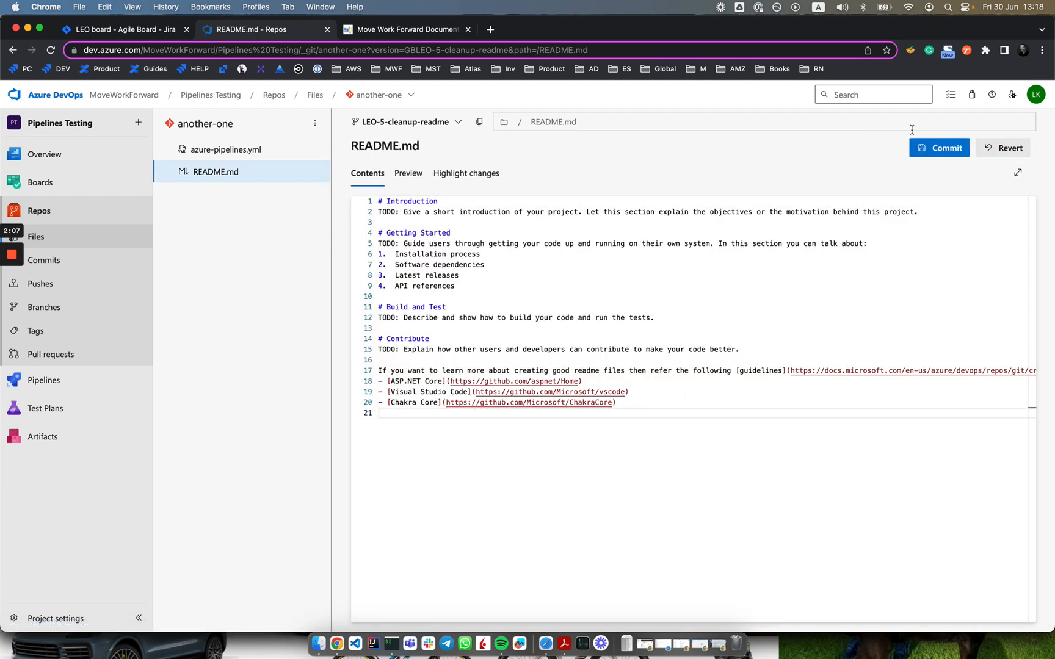
click(938, 147)
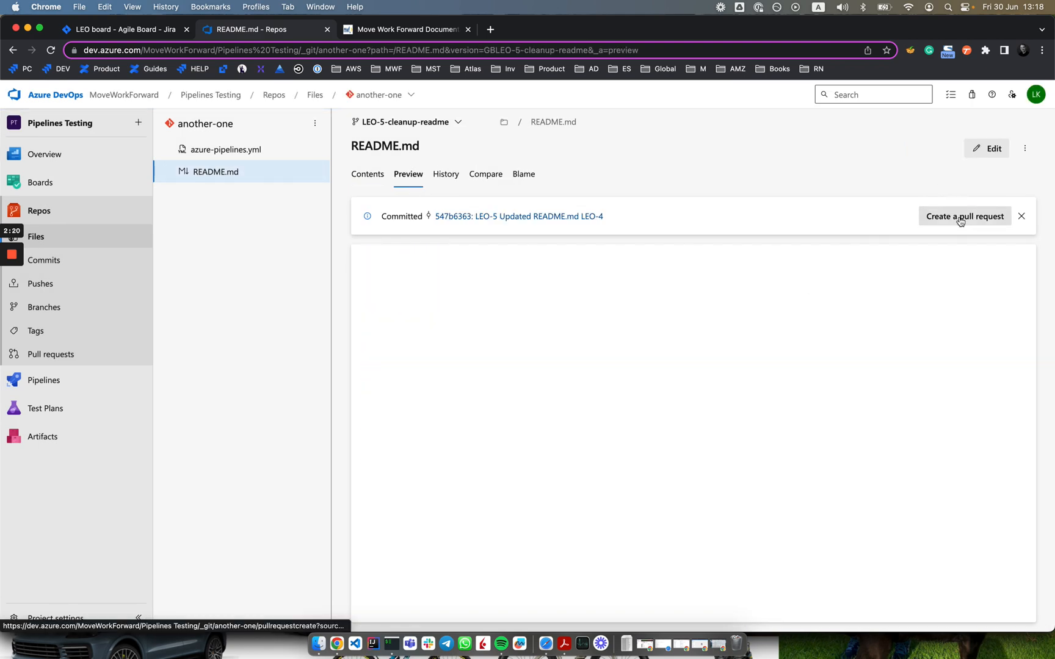
- Create pull request 8 from LEO-5-cleanup-readme into main and complete the merge
click(964, 216)
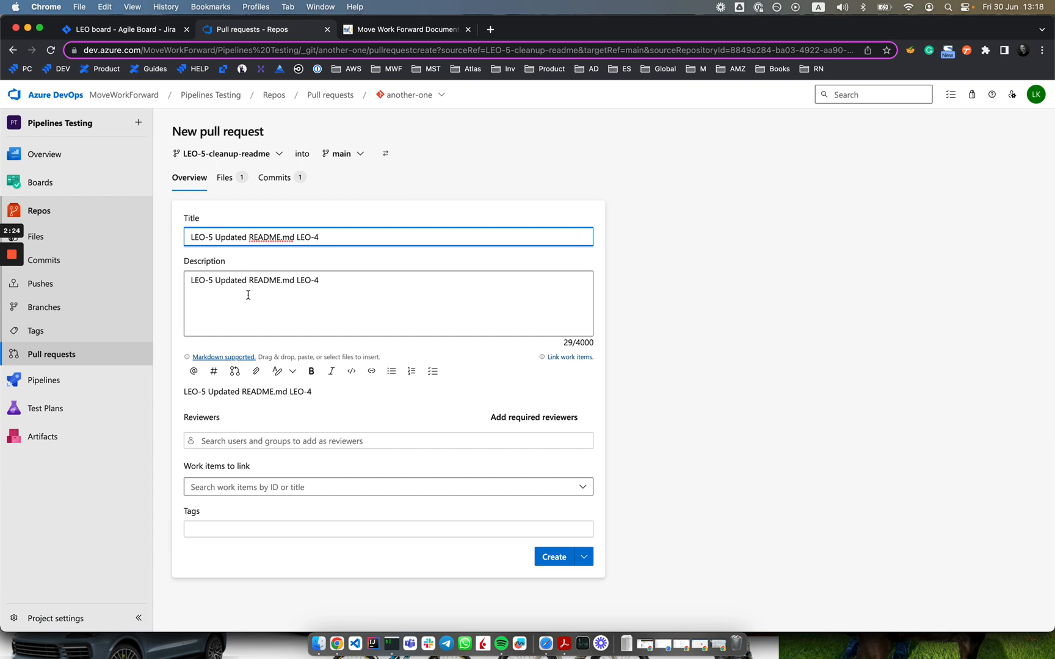
mouse_move(554, 556)
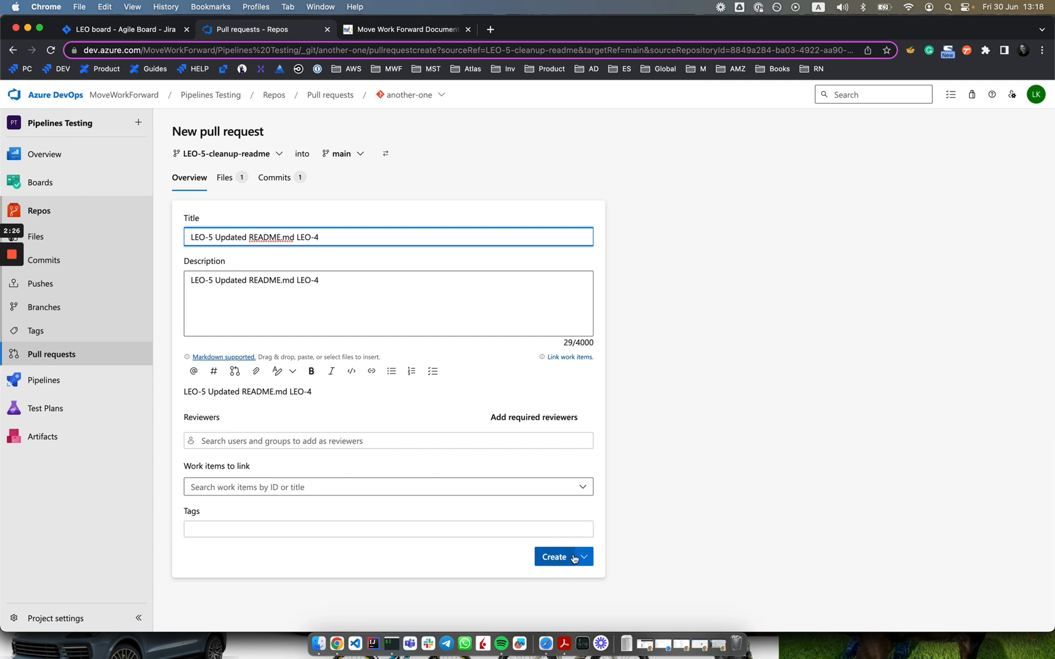
click(555, 556)
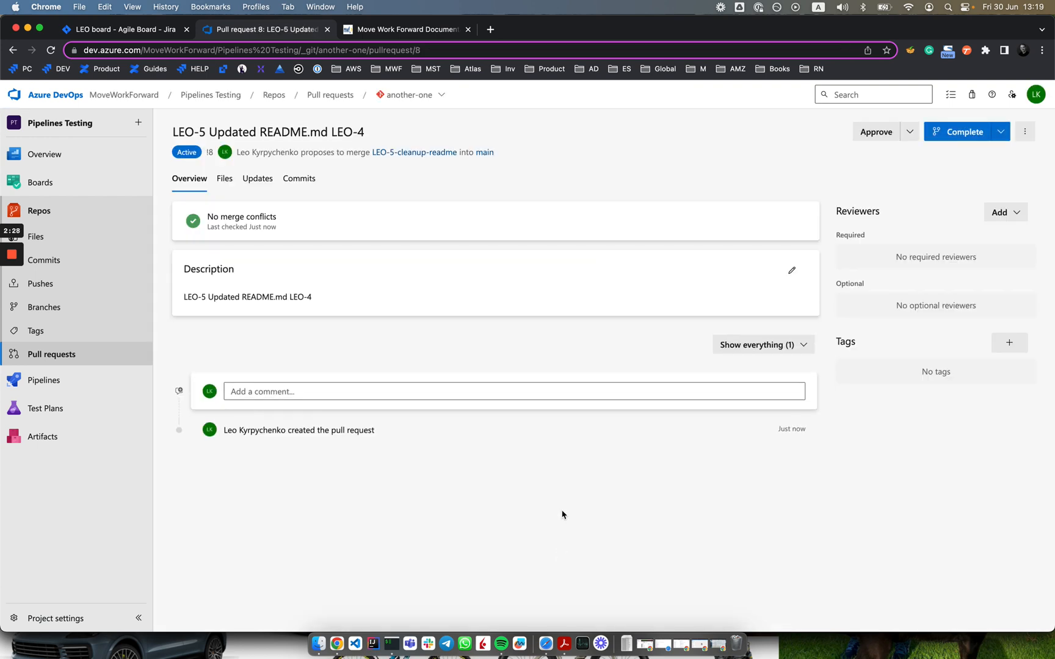
click(961, 131)
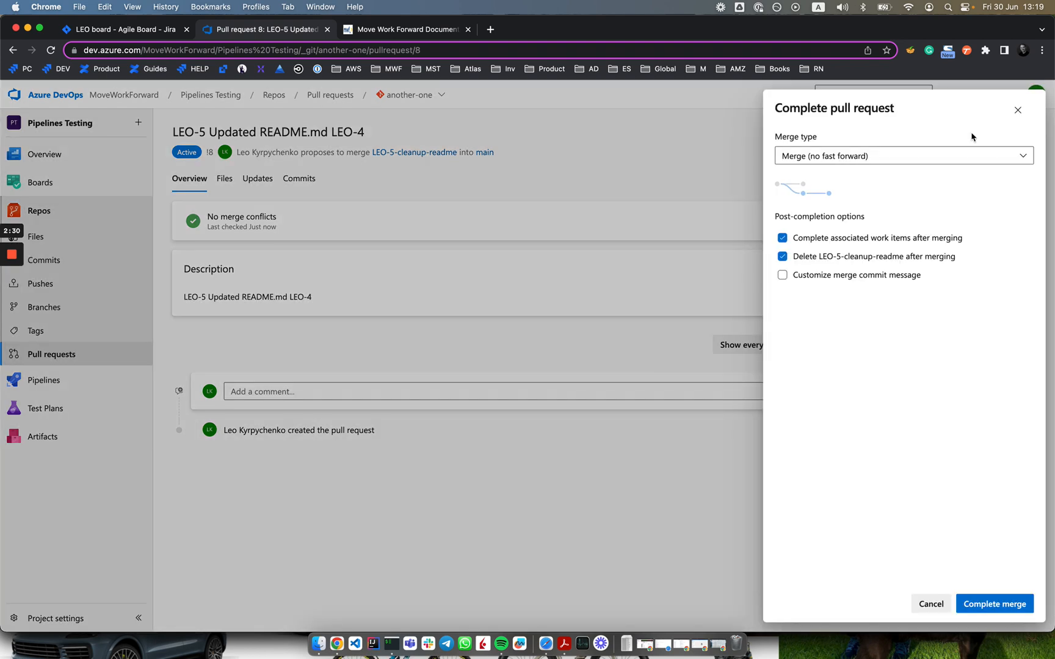
click(993, 603)
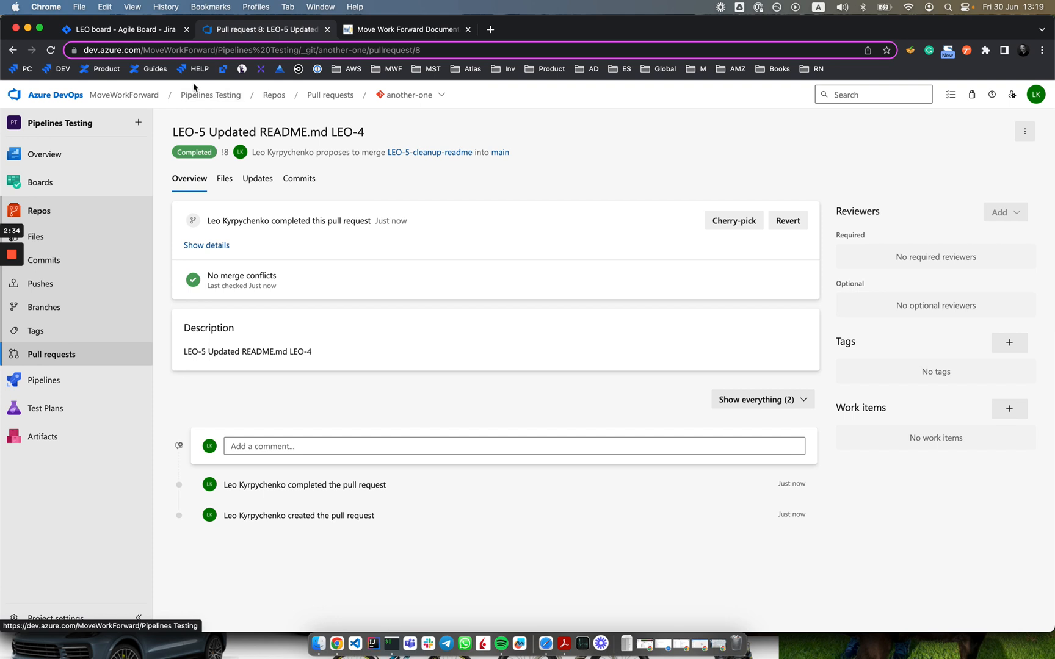
- Return to the Jira tab showing LEO-5 with 3 linked commits
click(124, 28)
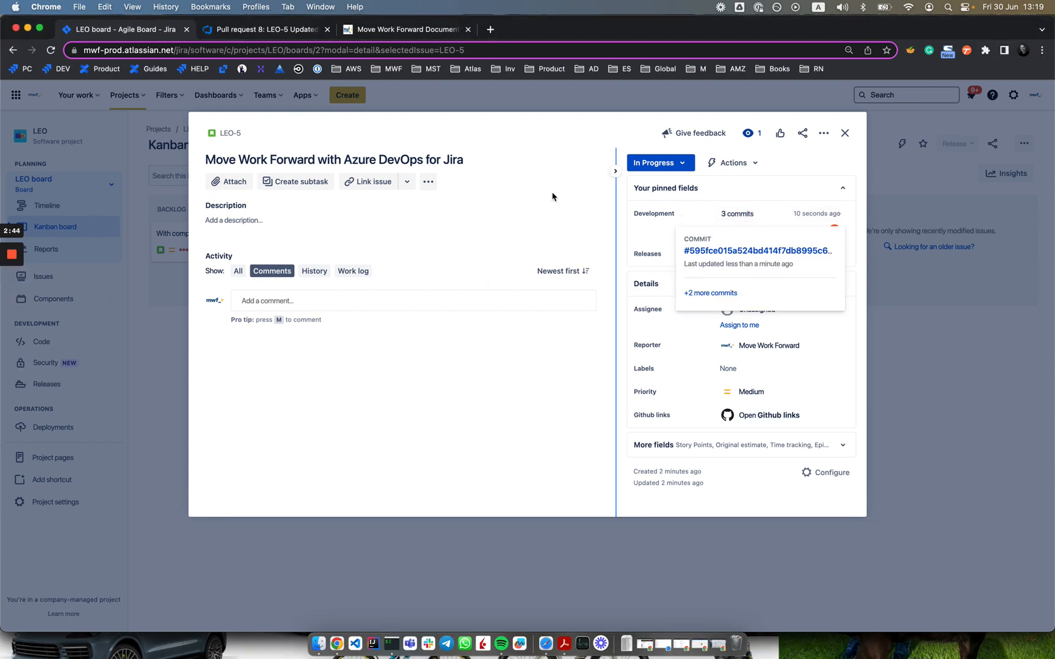
- Review LEO-5's three commits, including merged PR 8, and failed build #248
click(736, 213)
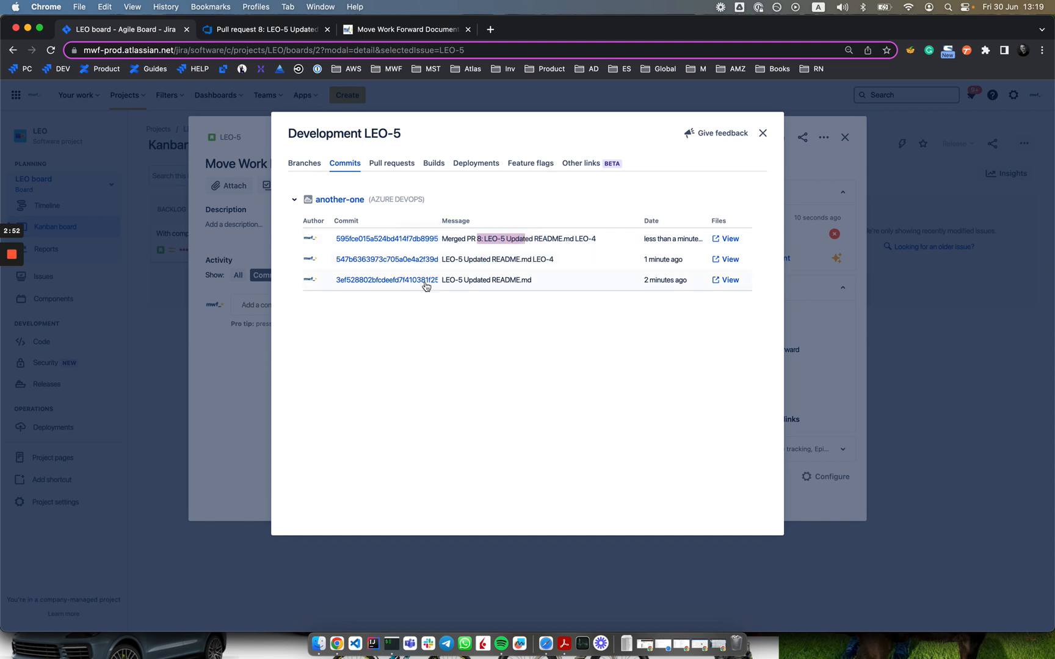
mouse_move(391, 163)
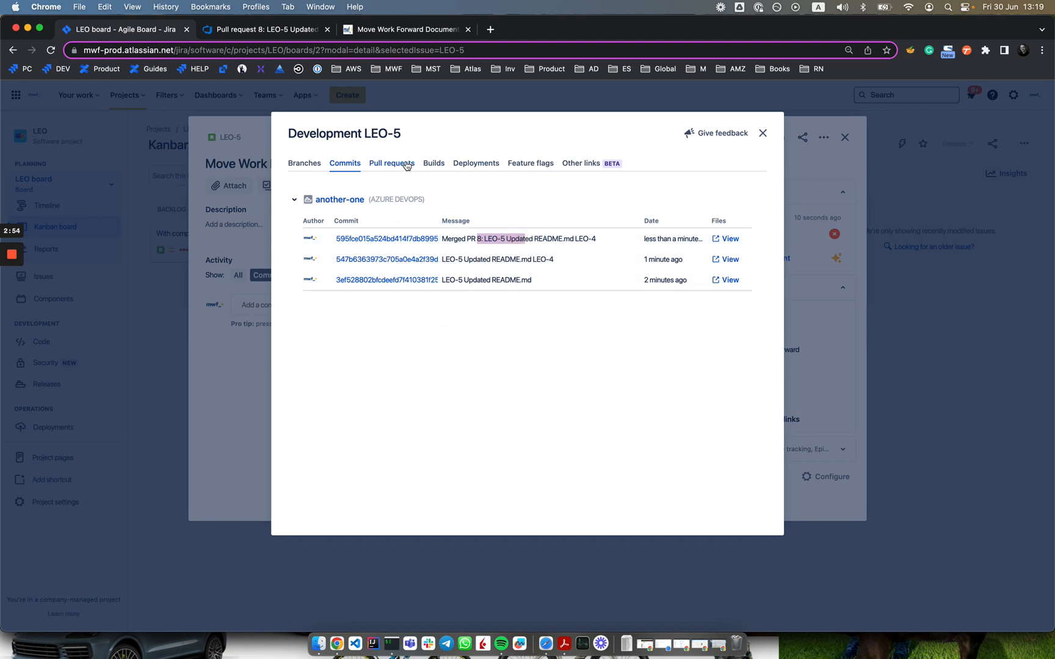
click(433, 163)
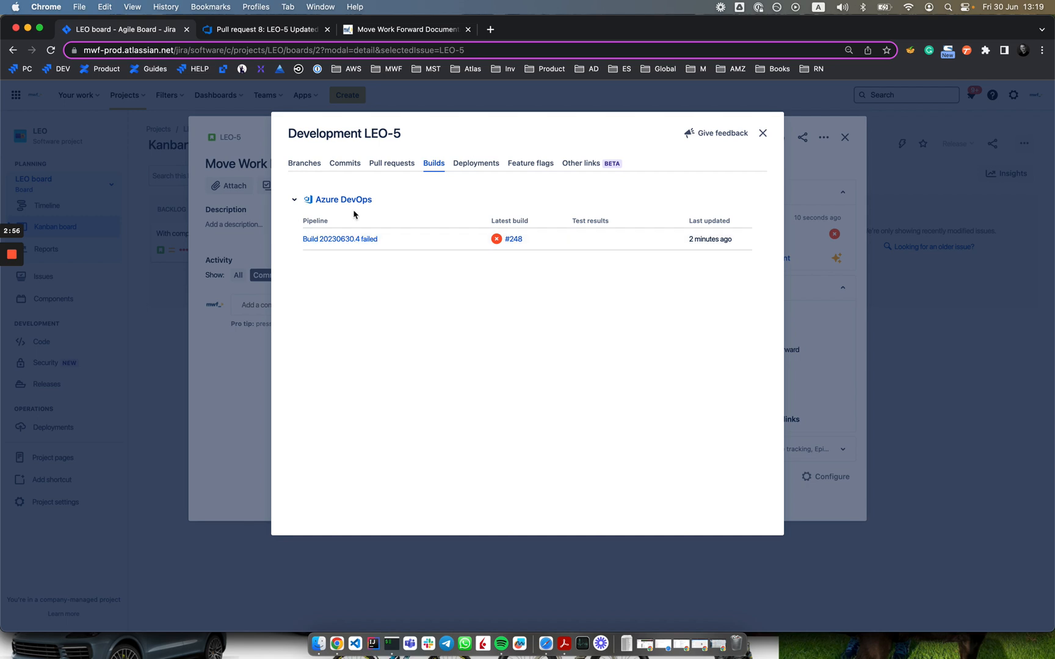
click(344, 163)
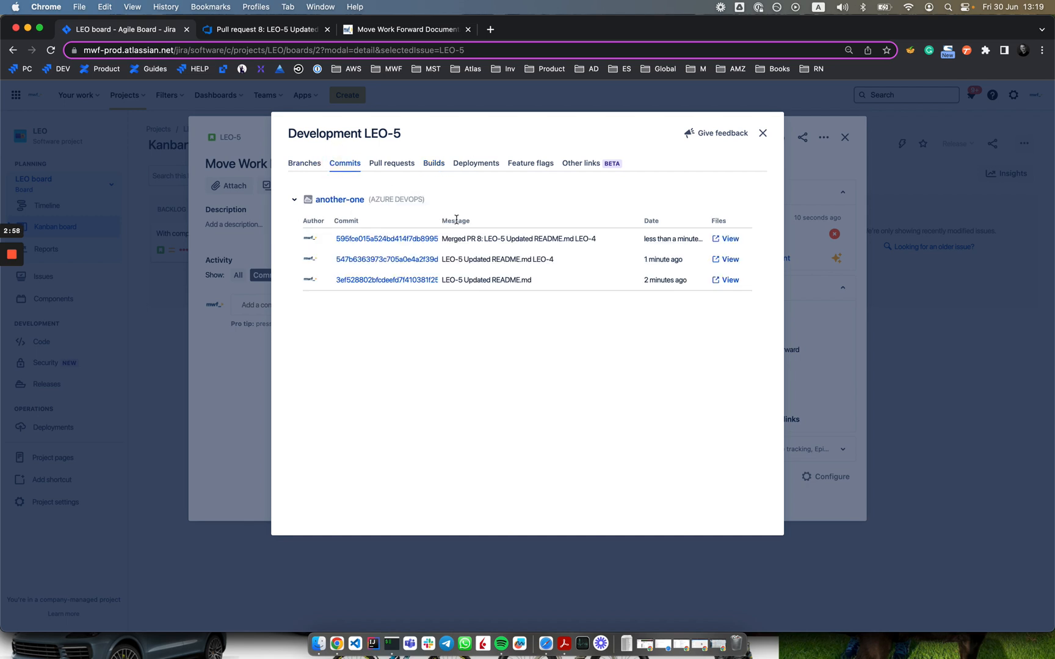
mouse_move(735, 114)
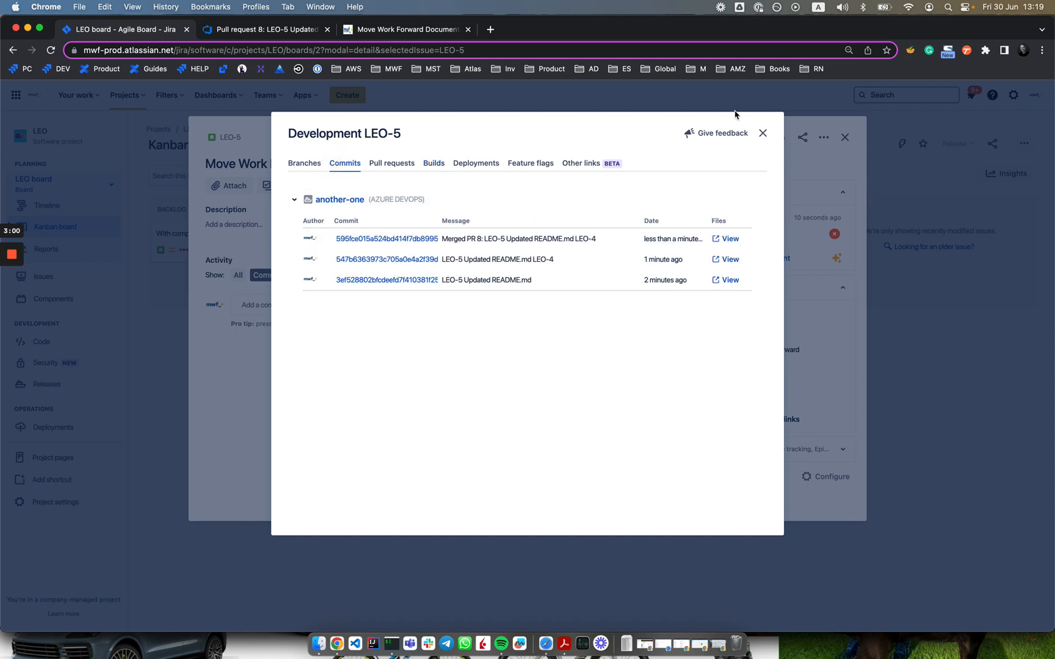
mouse_move(553, 270)
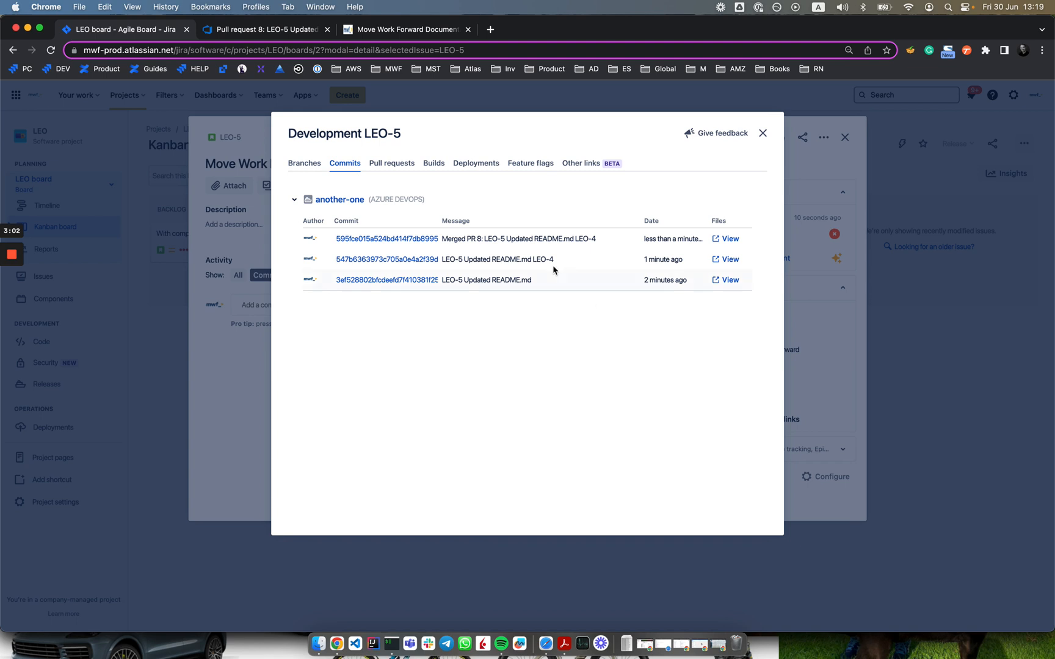